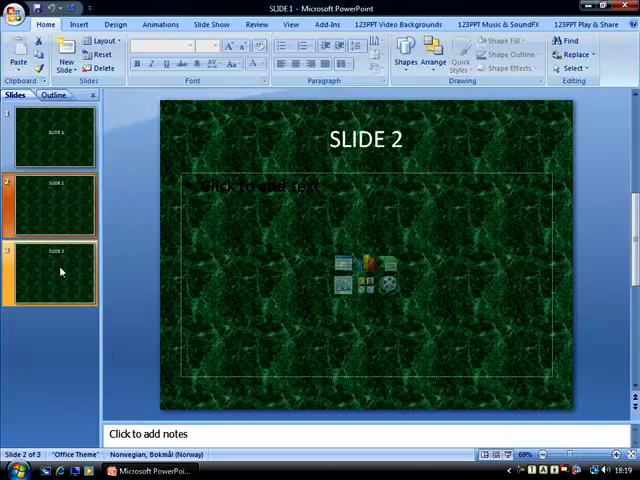
Step: Display SLIDE 1 in the editing area from the Slides pane
click(55, 135)
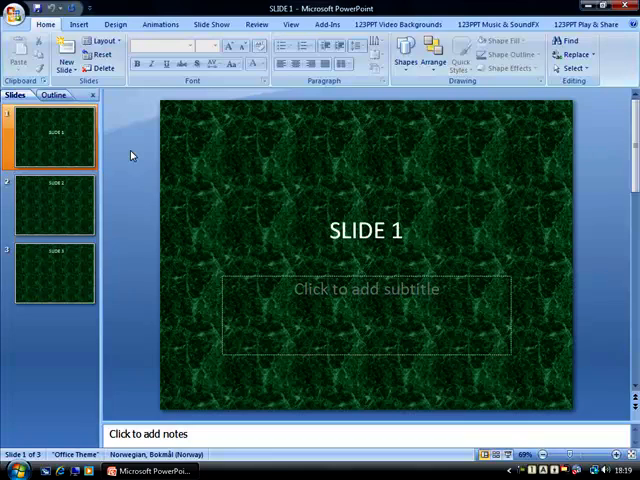
mouse_move(196, 196)
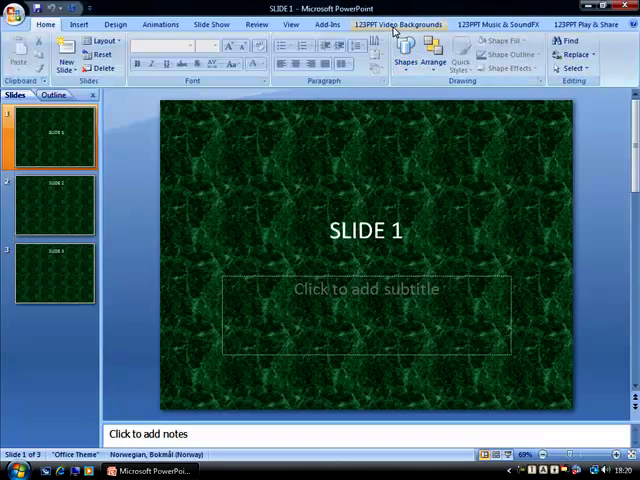
Step: Open Edit Slide Video from the 123PPT Video Backgrounds tab for SLIDE 1
click(400, 24)
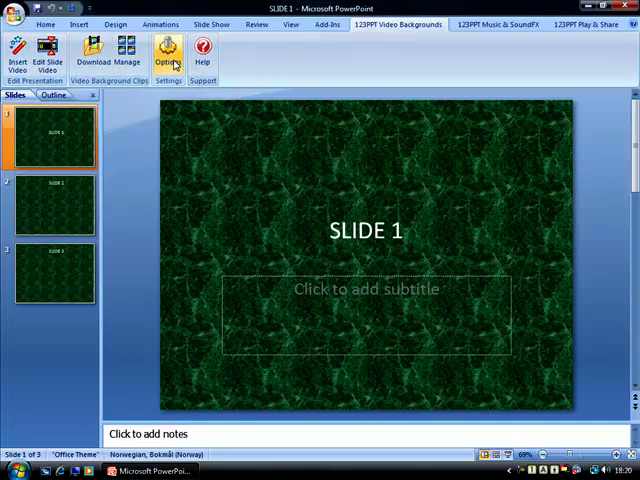
mouse_move(47, 55)
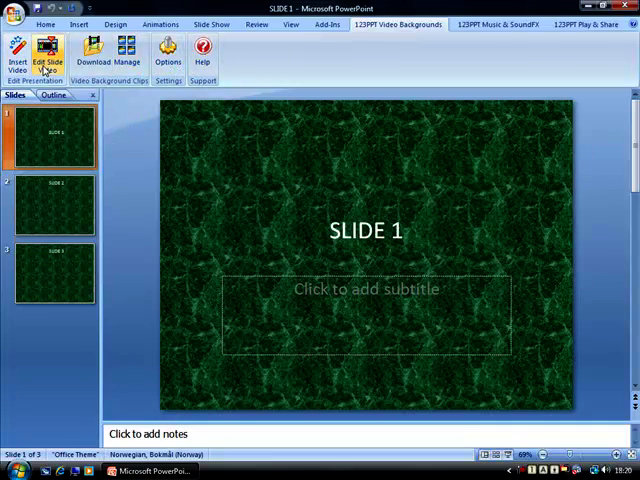
click(48, 55)
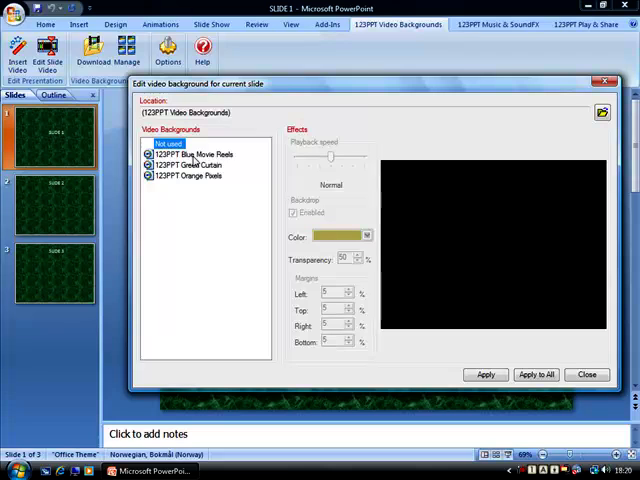
Step: Apply Blue Movie Reels with an orange 50% transparent backdrop and zero margins to SLIDE 1
click(192, 154)
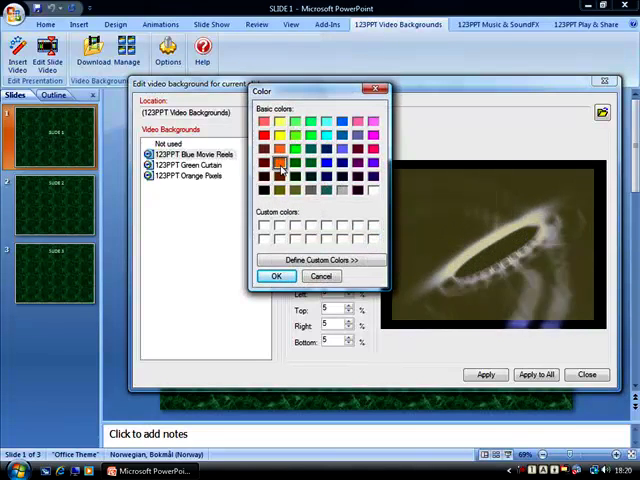
click(277, 276)
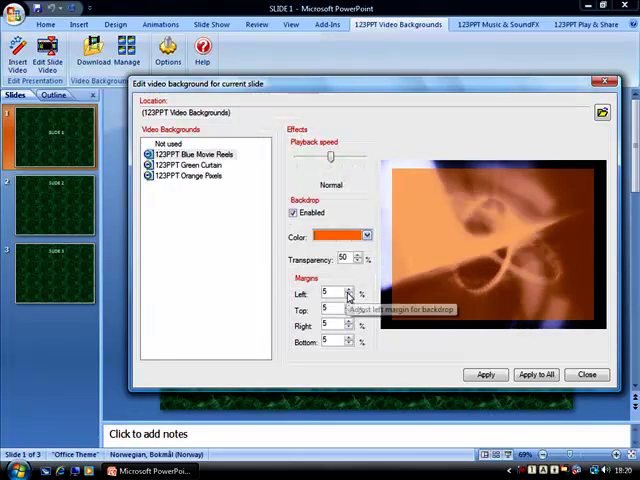
click(349, 296)
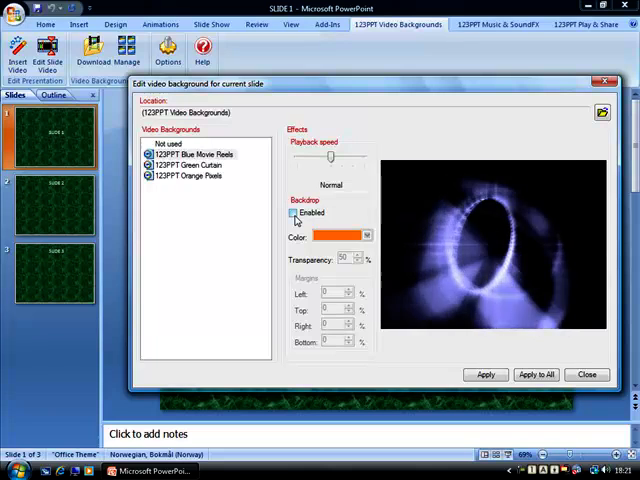
click(293, 212)
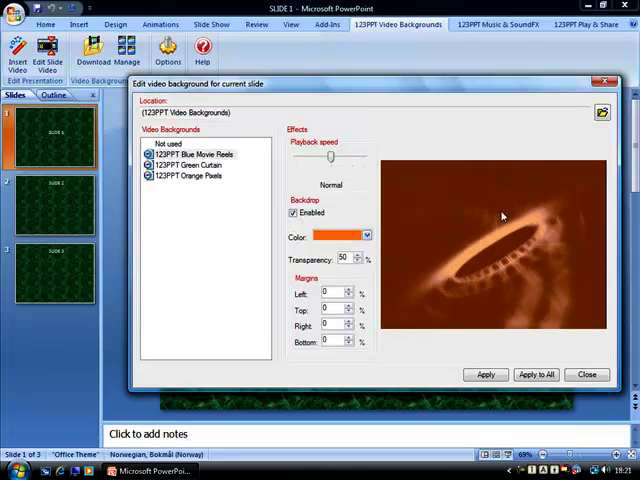
click(486, 374)
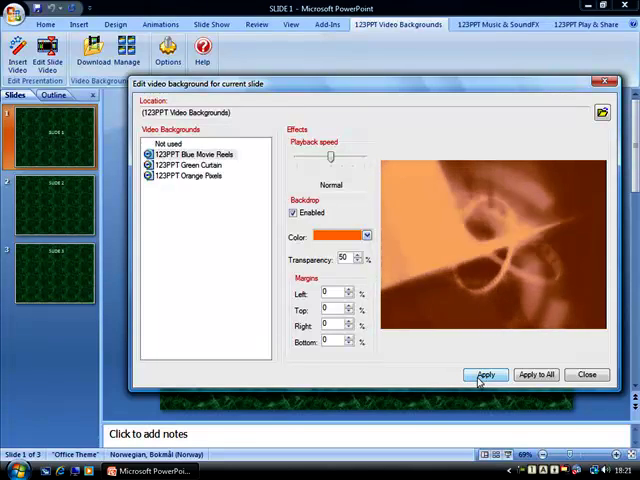
click(485, 374)
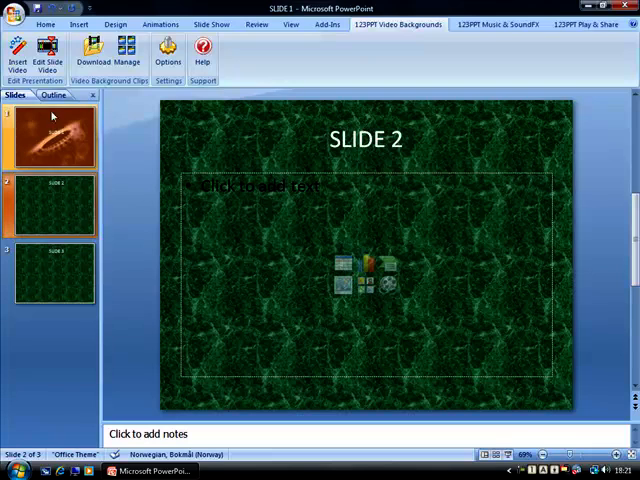
Step: Give SLIDE 2 the Blue Movie Reels video with a purple backdrop colour
click(47, 55)
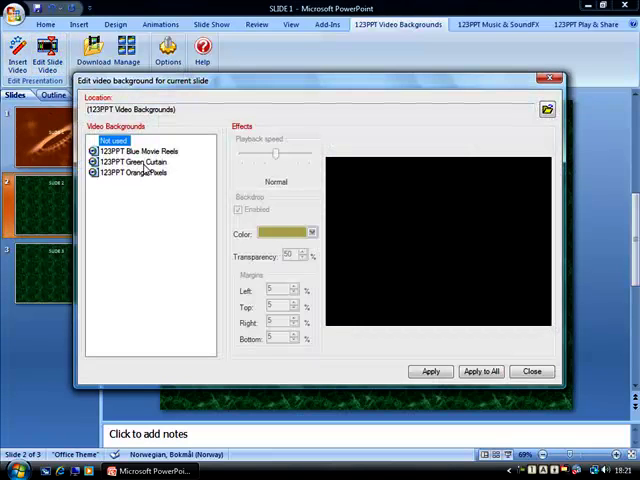
click(139, 151)
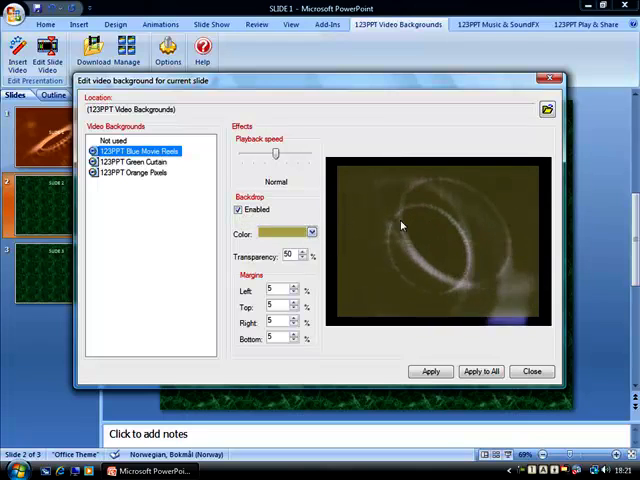
click(311, 232)
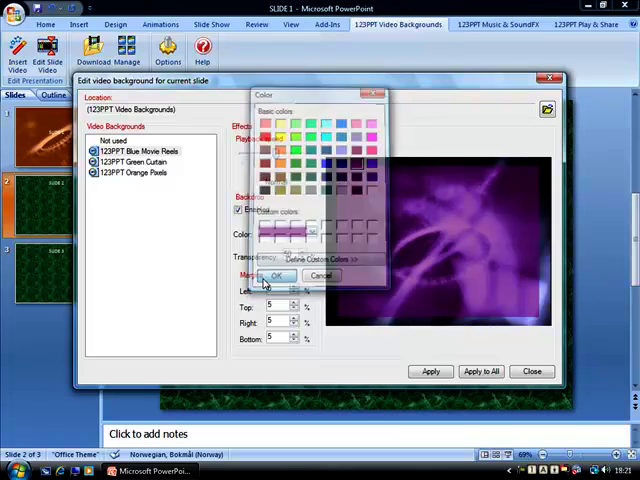
click(277, 275)
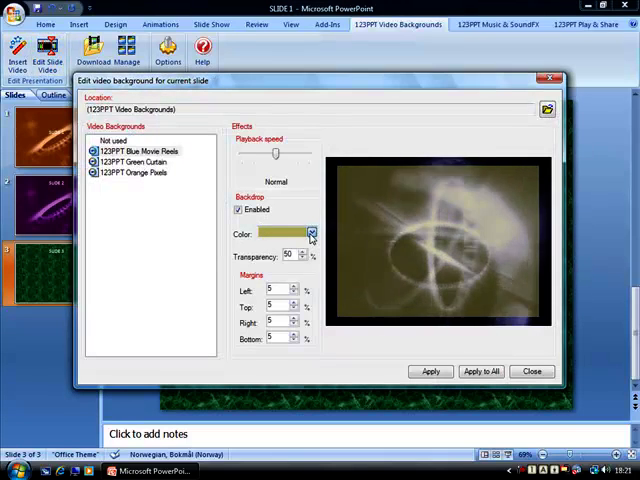
Step: Tint SLIDE 3's Blue Movie Reels backdrop green, zero its margins, and apply
click(312, 232)
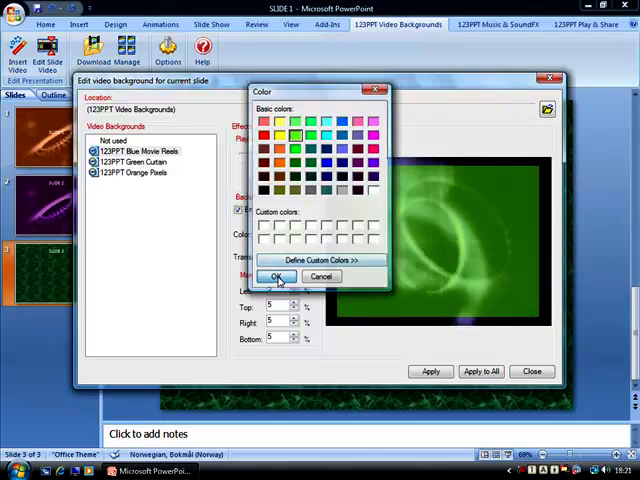
click(277, 276)
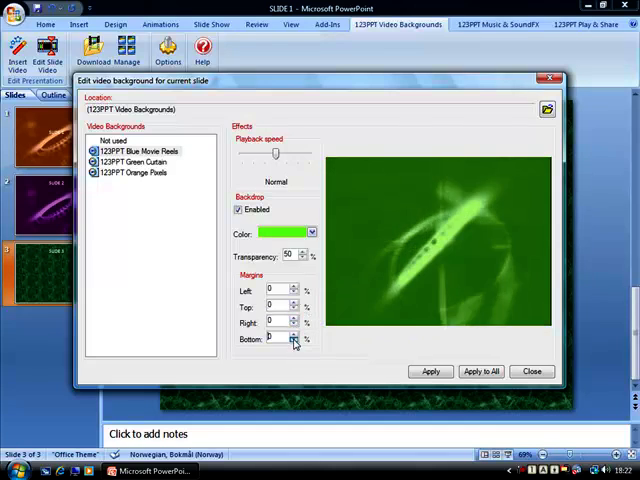
click(430, 371)
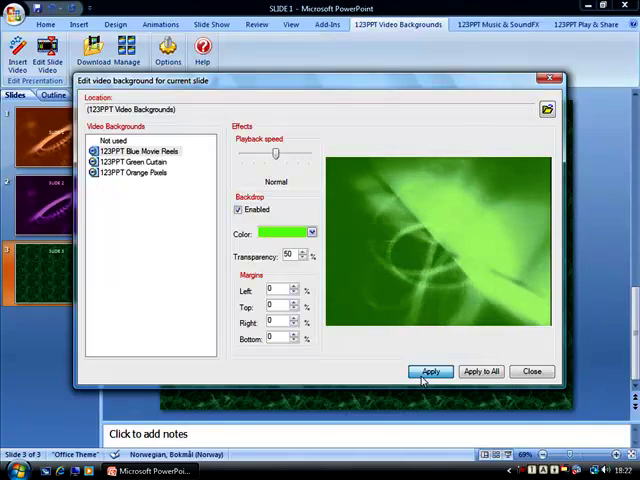
click(430, 371)
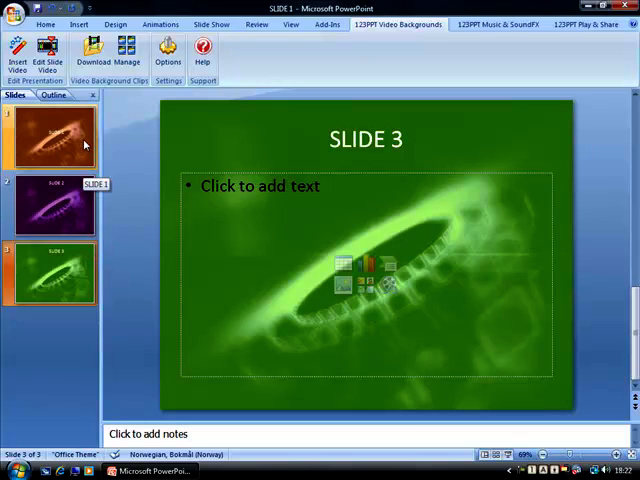
click(52, 137)
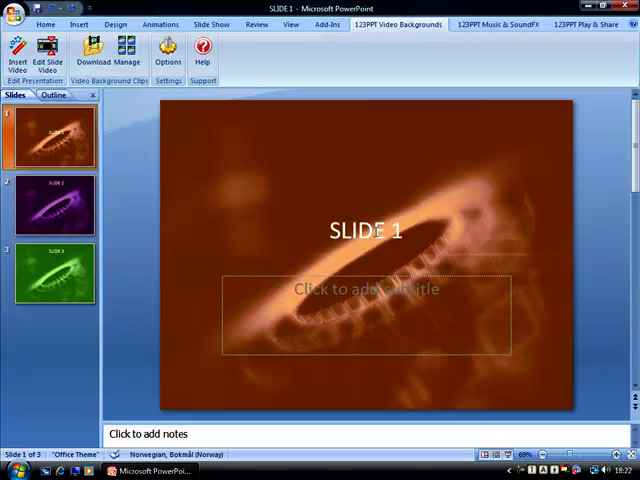
click(53, 204)
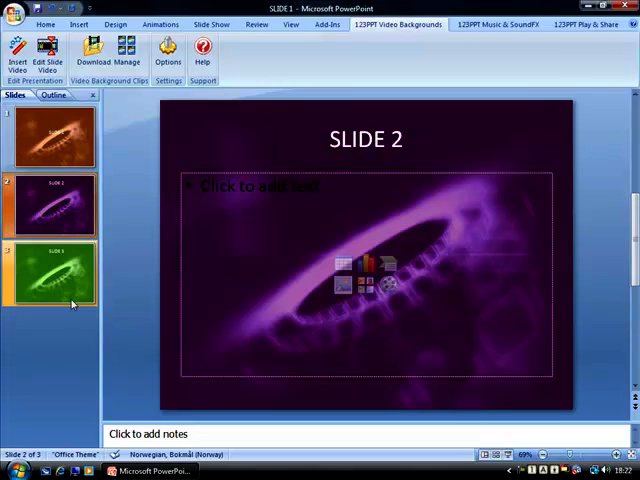
click(54, 273)
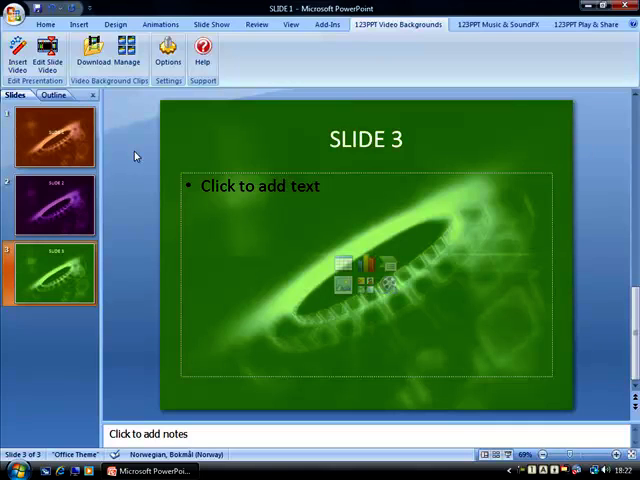
mouse_move(450, 77)
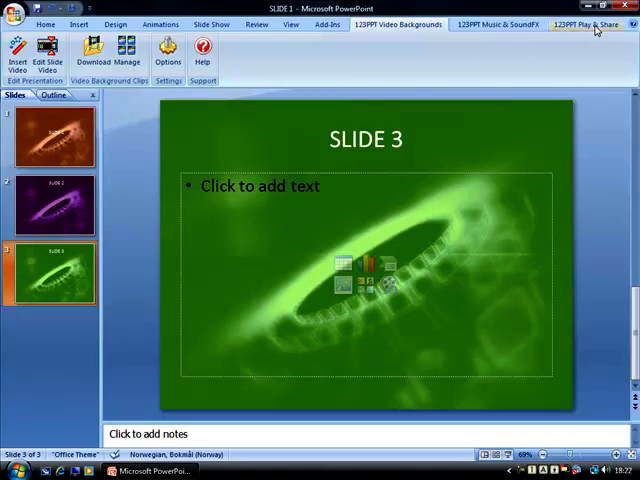
Step: Start the slideshow from the first slide using the 123PPT Play & Share tools
click(595, 24)
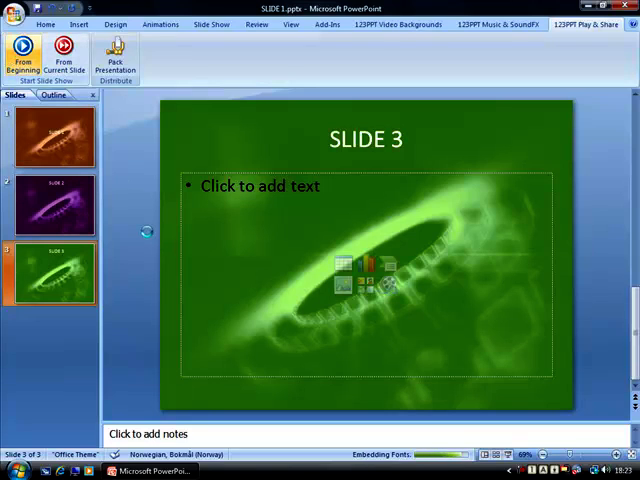
click(22, 52)
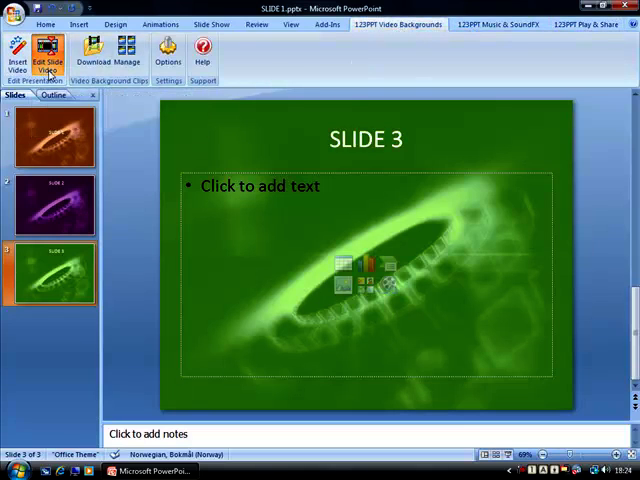
Step: Set the video background to Not used for all slides, then show SLIDE 1
click(48, 55)
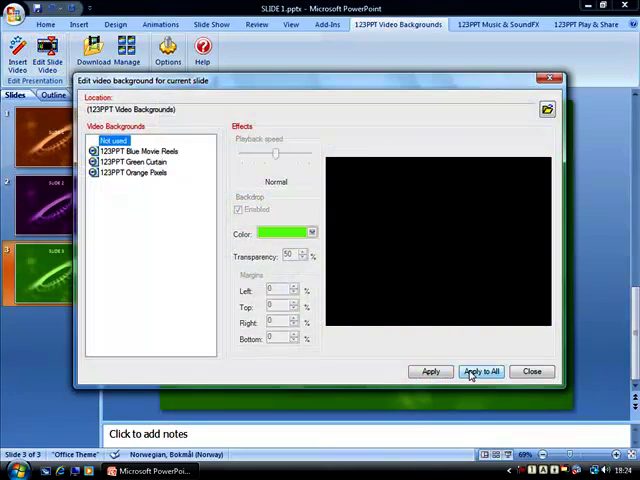
click(480, 371)
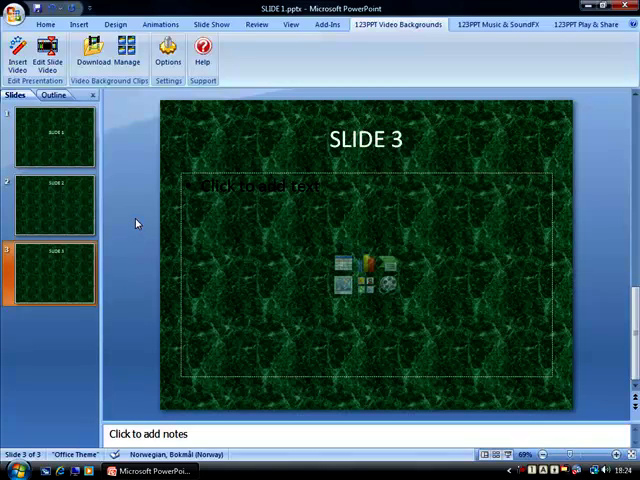
click(54, 135)
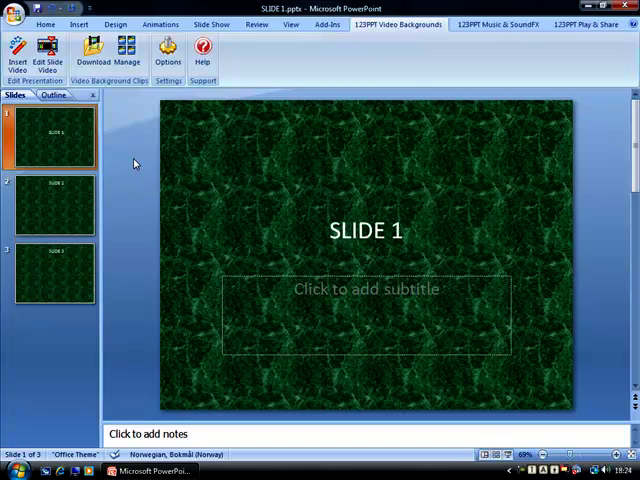
mouse_move(128, 156)
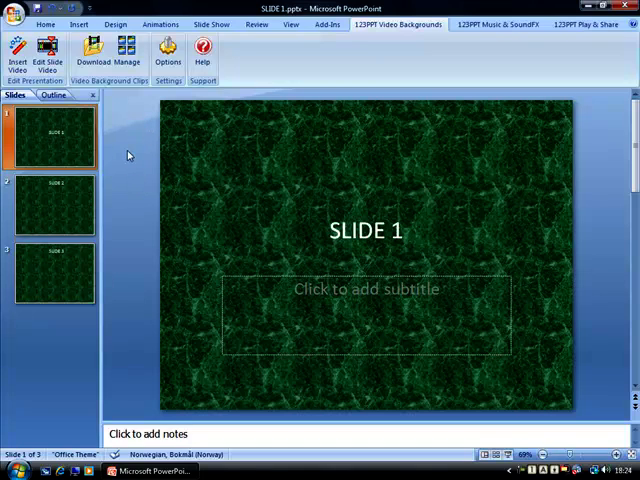
mouse_move(121, 160)
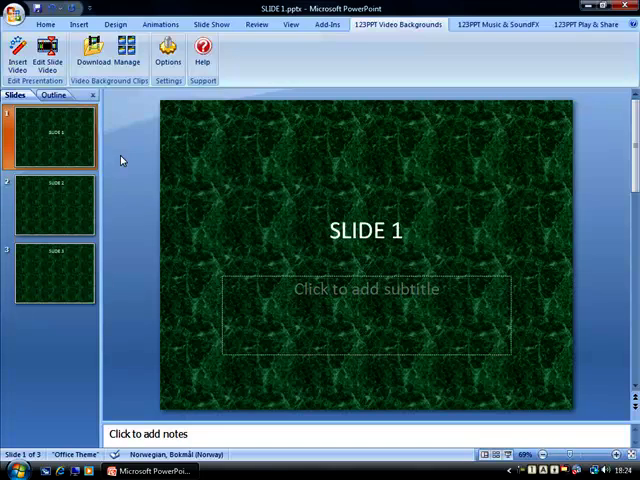